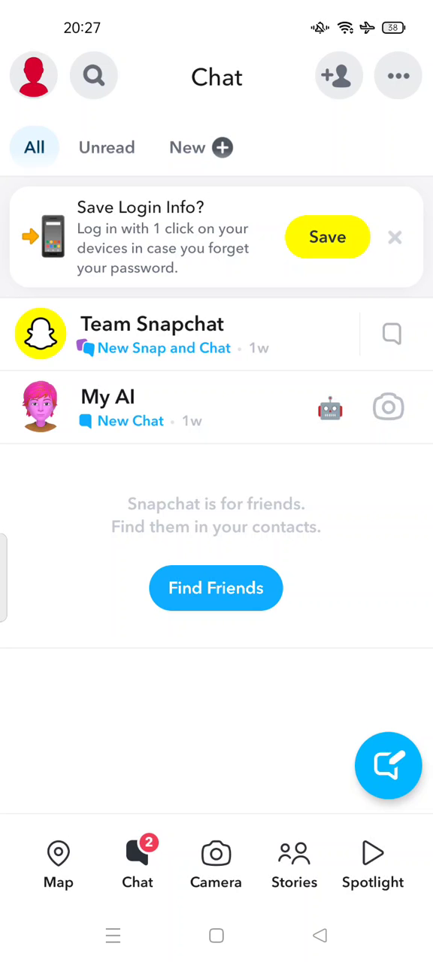
Reach the account Settings screen from the chat list via the profile icon
left_click(33, 75)
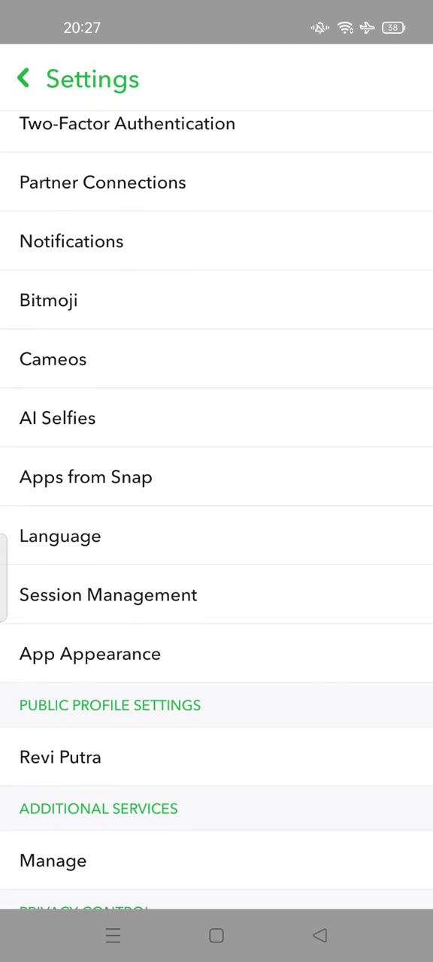
Scroll Settings down to Account Actions and enter the My Data page
scroll("down", 3)
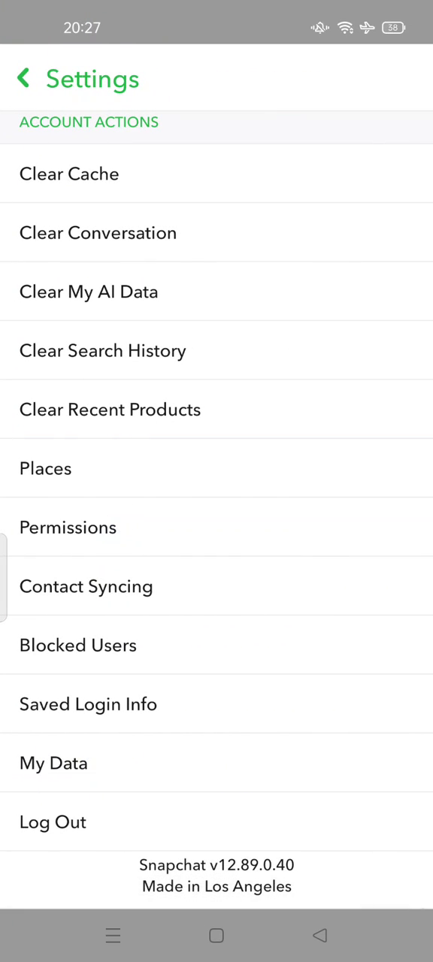
left_click(54, 763)
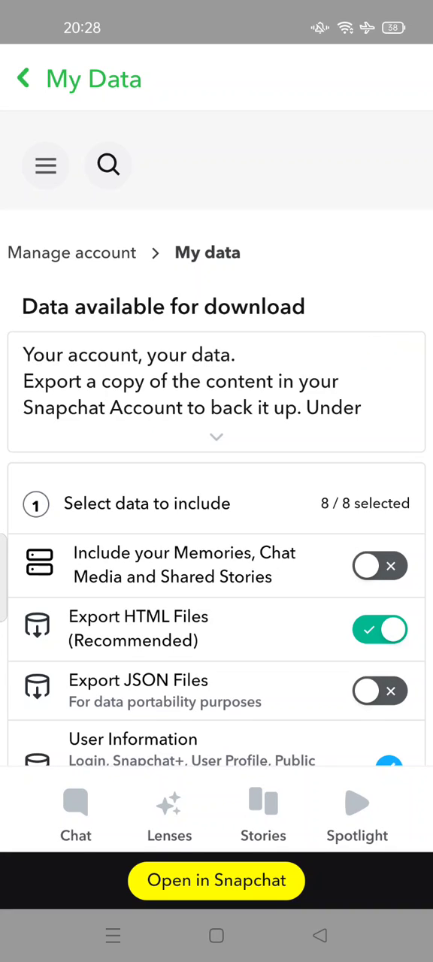
Expand the download explanation and verify all 8/8 data categories are checked for export
scroll("up", 3)
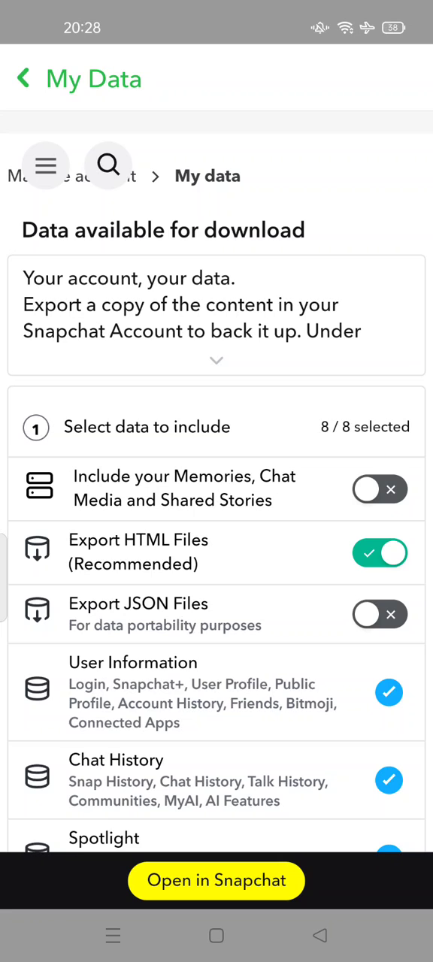
left_click(216, 361)
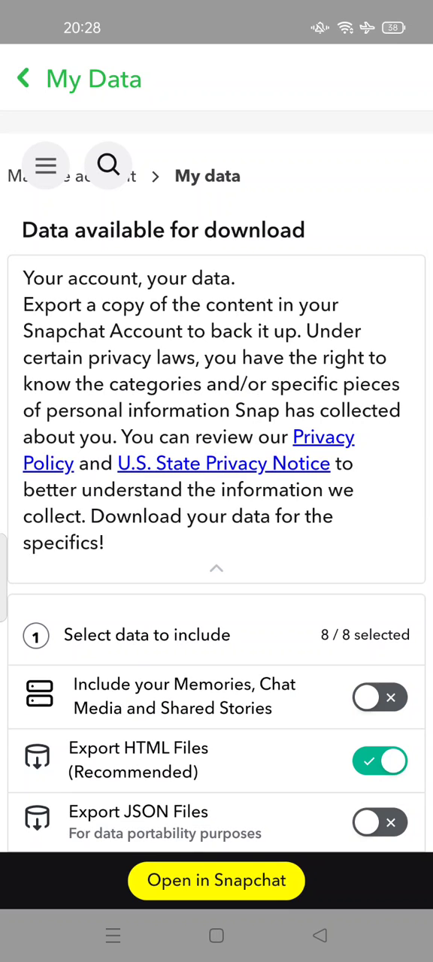
scroll("down", 3)
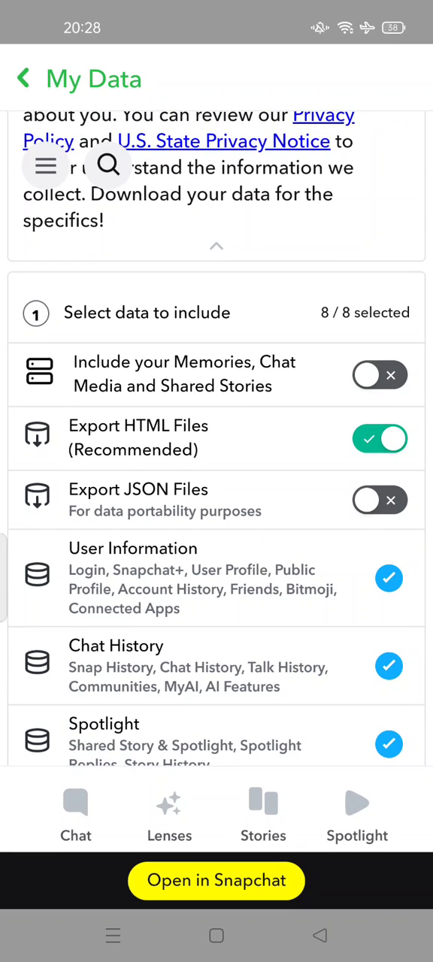
scroll("up", 3)
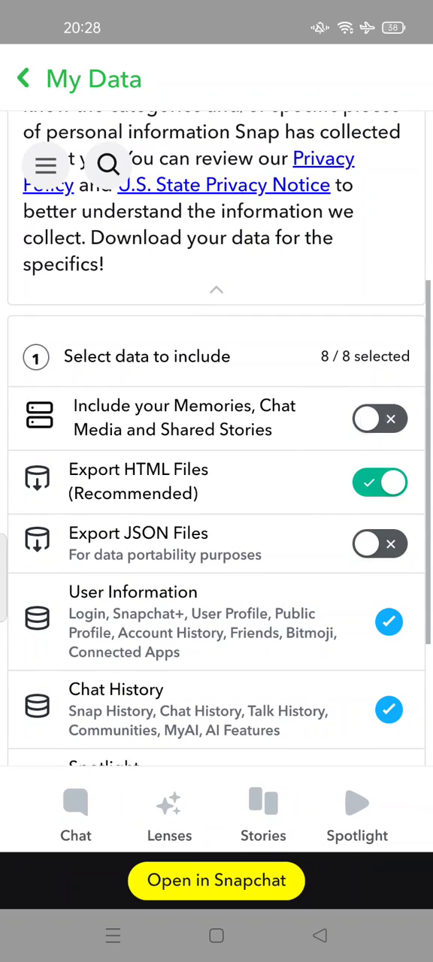
left_click(379, 418)
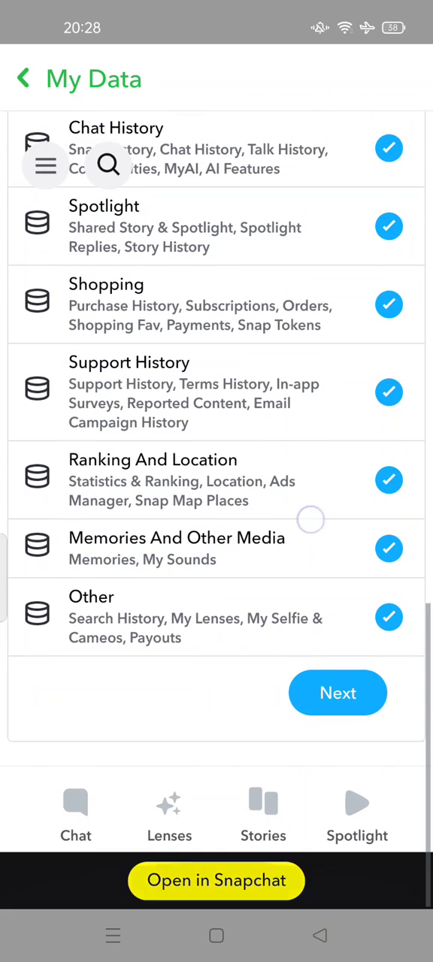
Choose a Last Year date range and submit the My Data export request
left_click(337, 691)
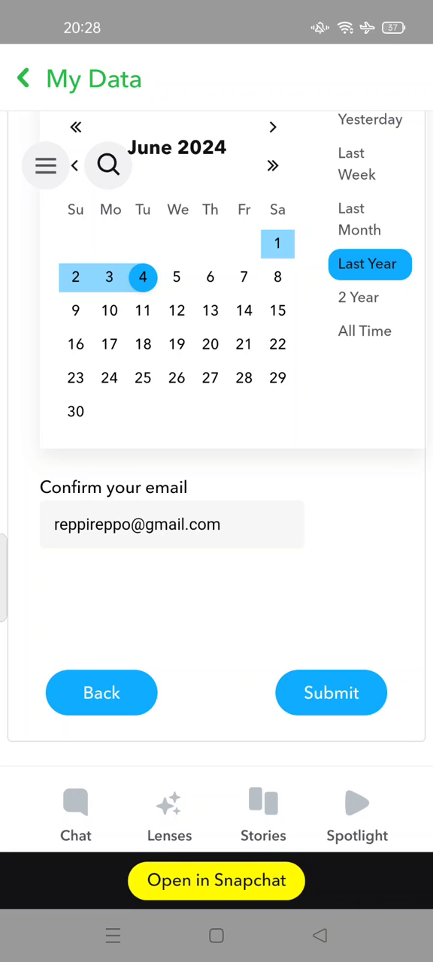
left_click(22, 78)
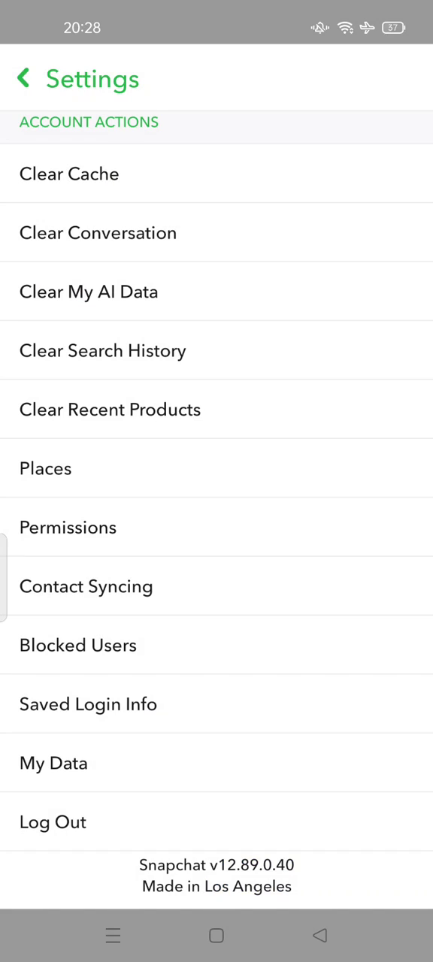